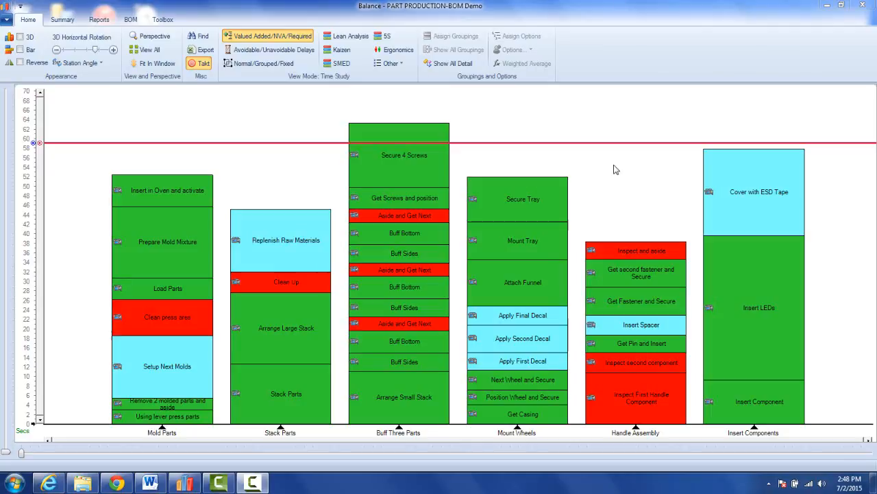
{"action": "mouse_move", "coordinate": [291, 230]}
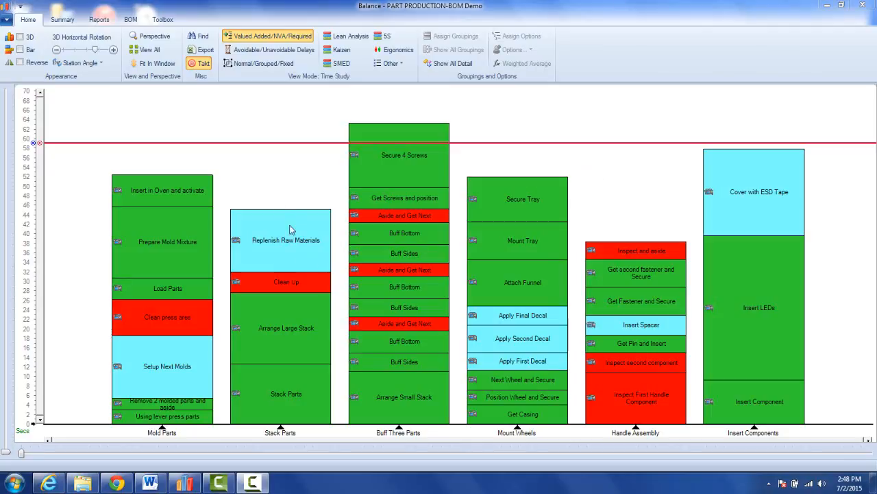
{"action": "mouse_move", "coordinate": [226, 150]}
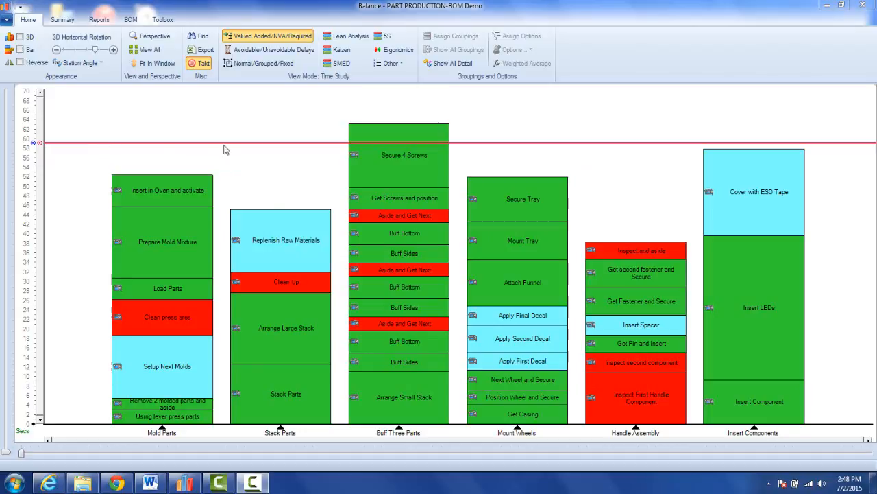
{"action": "mouse_move", "coordinate": [406, 166]}
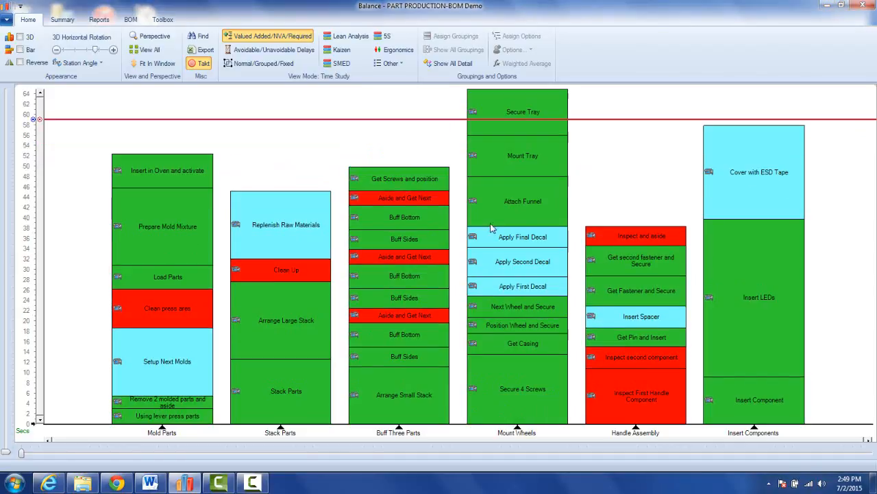
Return Secure 4 Screws to Buff Three Parts and start splitting it at about 33.5 seconds.
{"action": "left_click", "coordinate": [518, 390]}
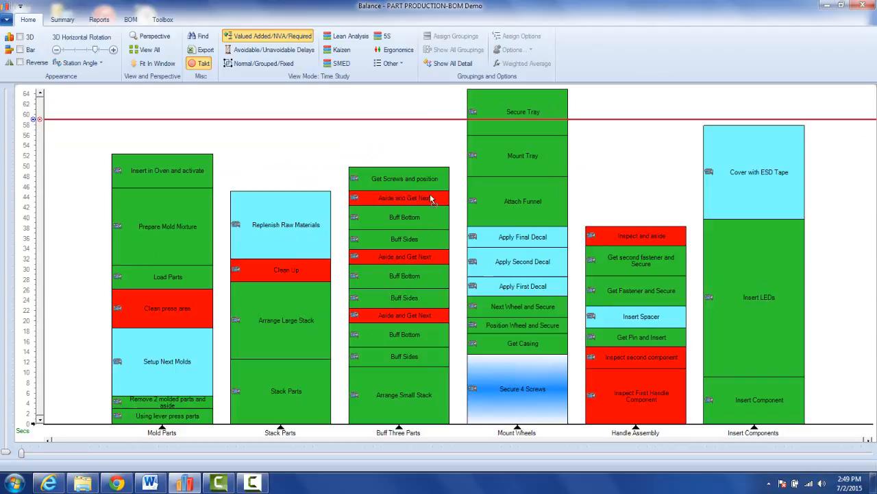
{"action": "mouse_move", "coordinate": [414, 140]}
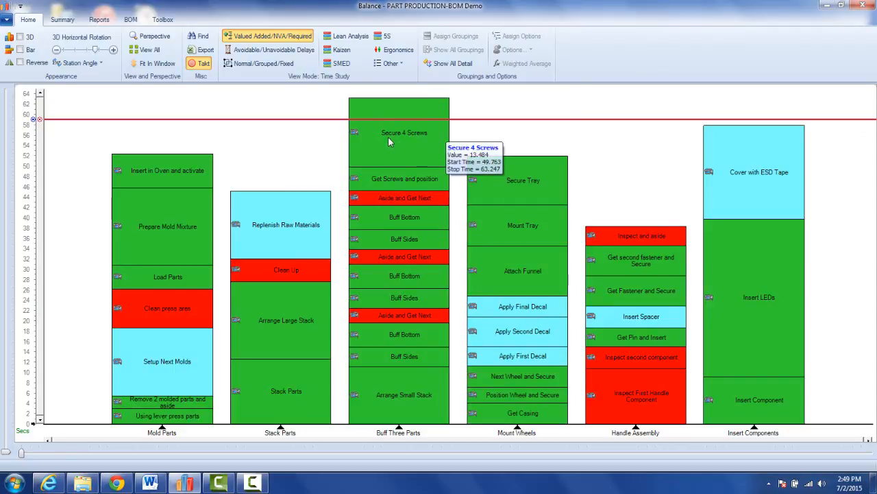
{"action": "right_click", "coordinate": [399, 137]}
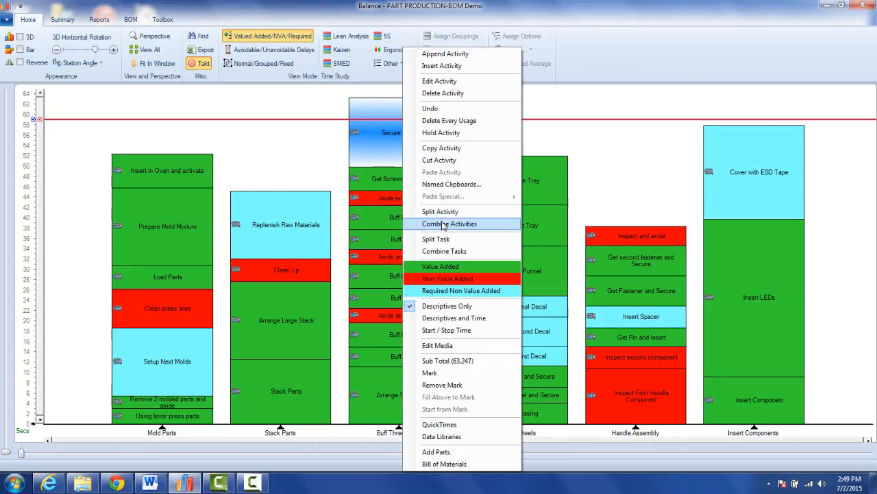
{"action": "left_click", "coordinate": [436, 239]}
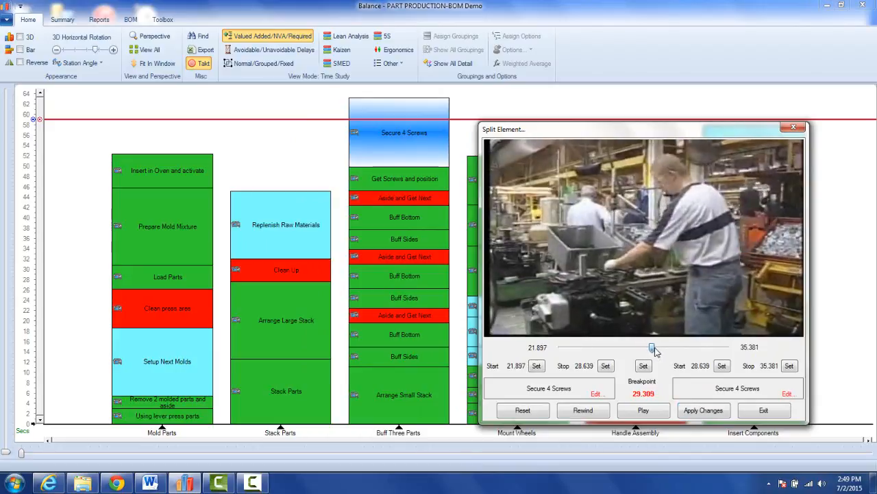
{"action": "left_click_drag", "start_coordinate": [653, 349], "coordinate": [676, 349]}
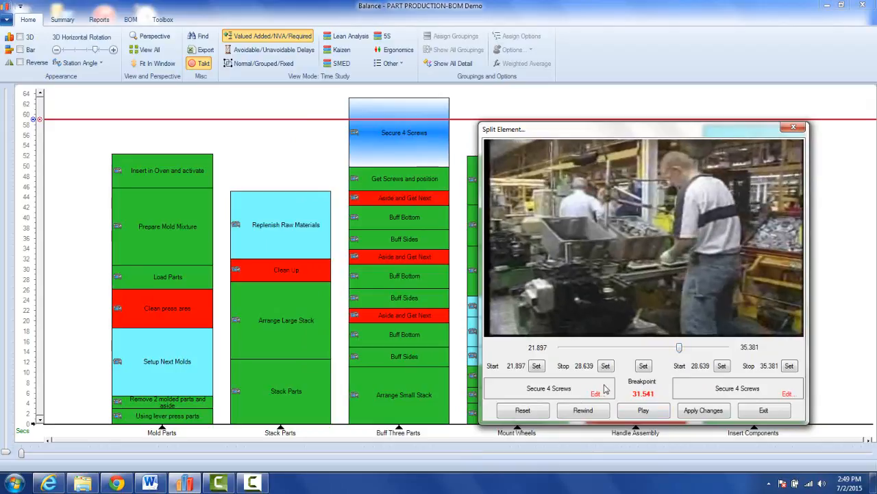
{"action": "mouse_move", "coordinate": [596, 395]}
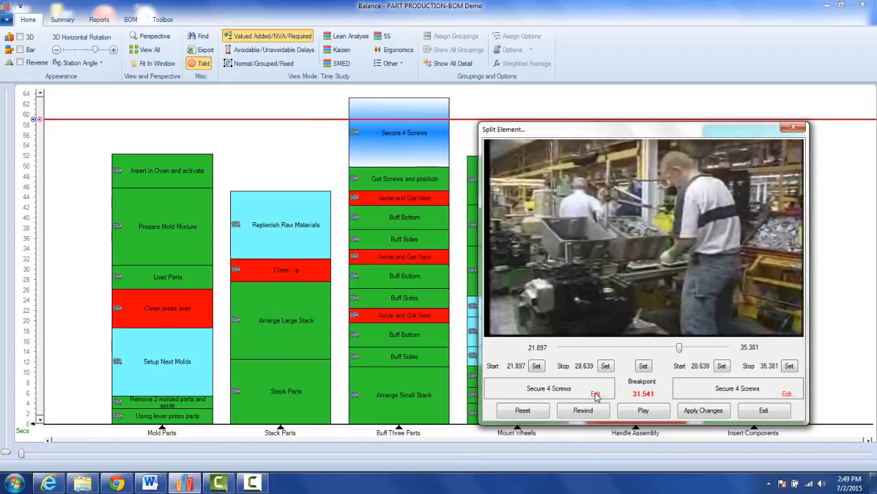
Name the first half Secure 3 Screws and the second half Secure 1 Screw.
{"action": "left_click", "coordinate": [598, 392]}
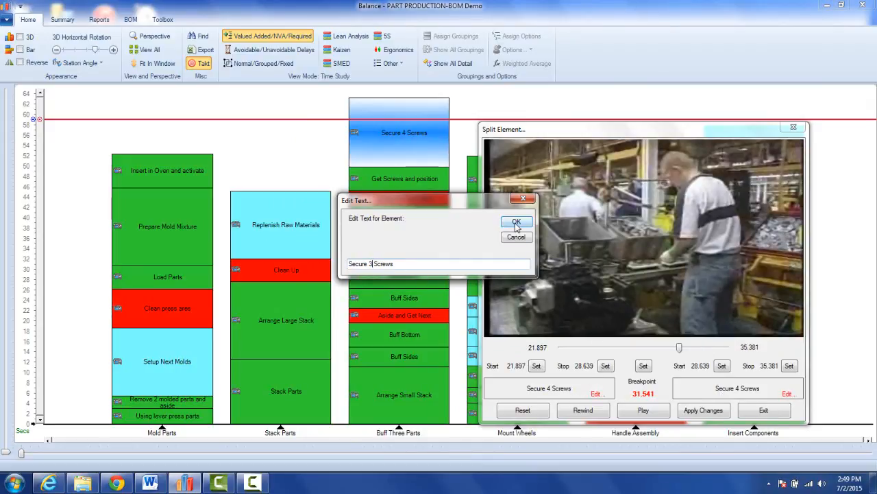
{"action": "left_click", "coordinate": [515, 222]}
{"action": "type", "text": "1"}
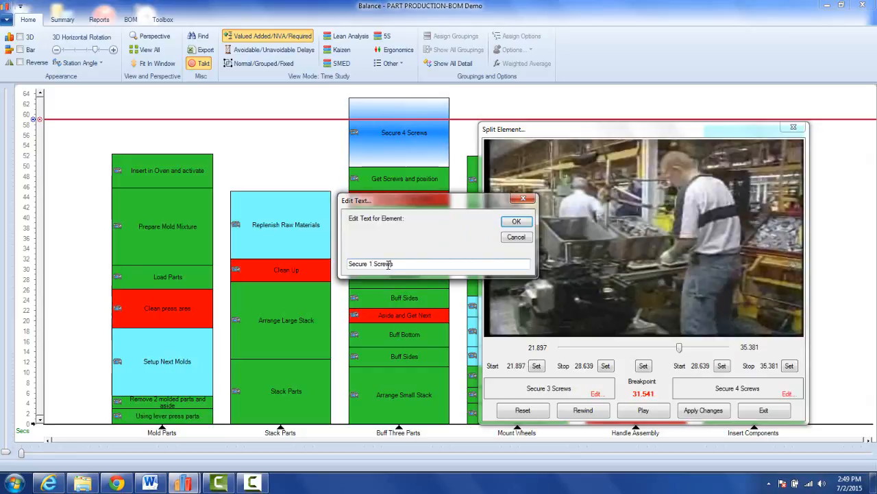
{"action": "key", "text": "BackSpace"}
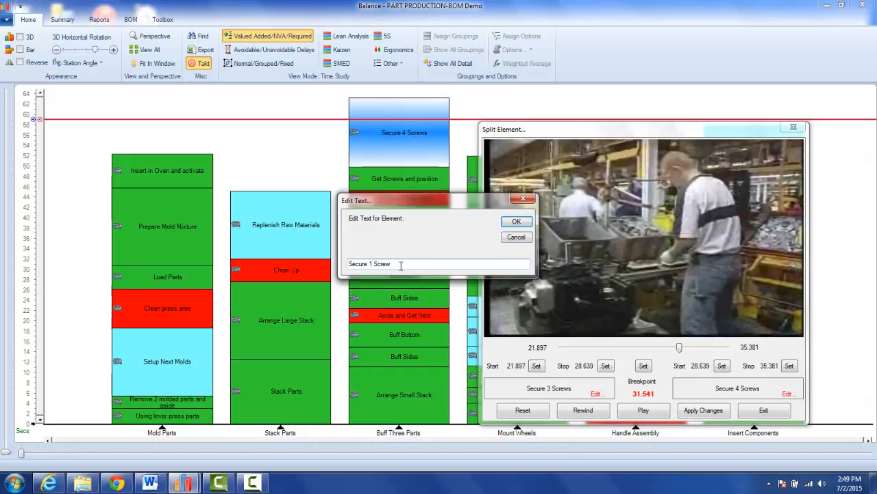
{"action": "left_click", "coordinate": [515, 221]}
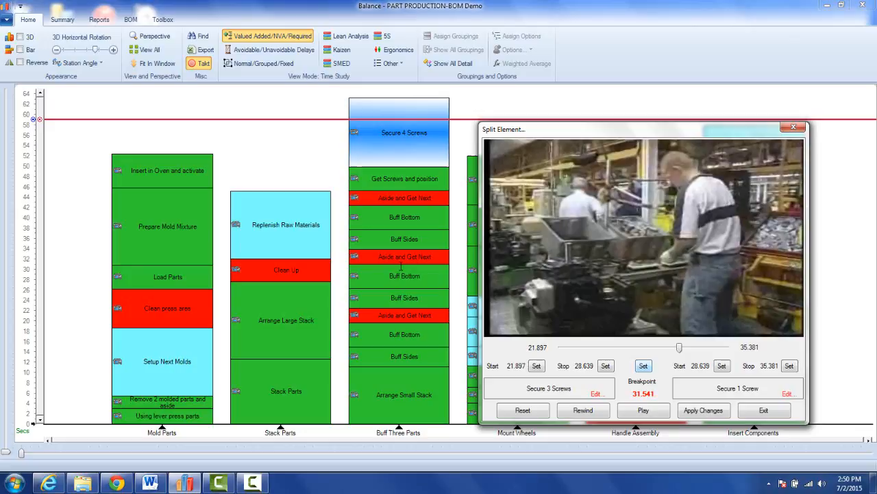
Apply the split and move Secure 1 Screw to the bottom of Mount Wheels.
{"action": "left_click", "coordinate": [643, 364]}
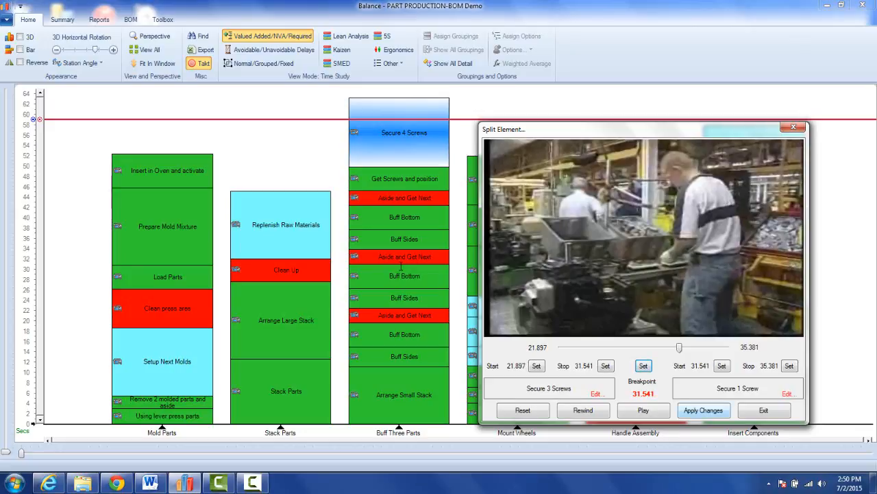
{"action": "left_click", "coordinate": [794, 128]}
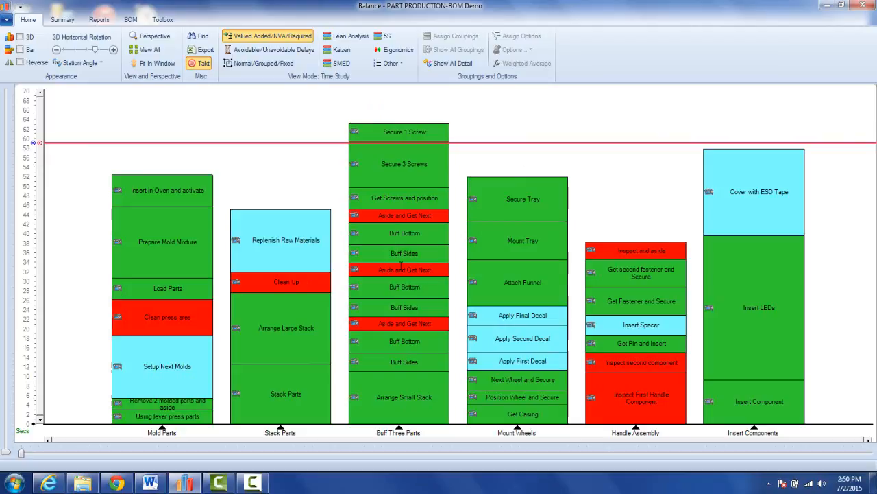
{"action": "left_click", "coordinate": [404, 132]}
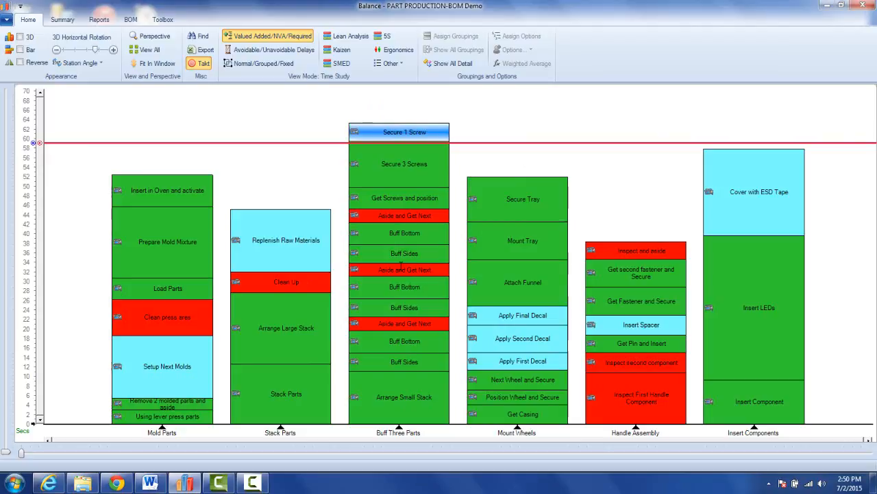
{"action": "scroll", "scroll_direction": "down", "scroll_amount": 3}
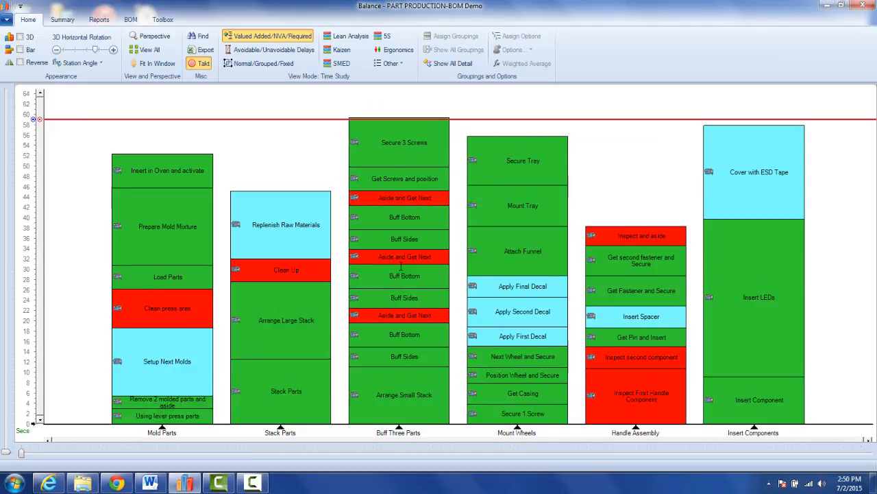
{"action": "mouse_move", "coordinate": [523, 164]}
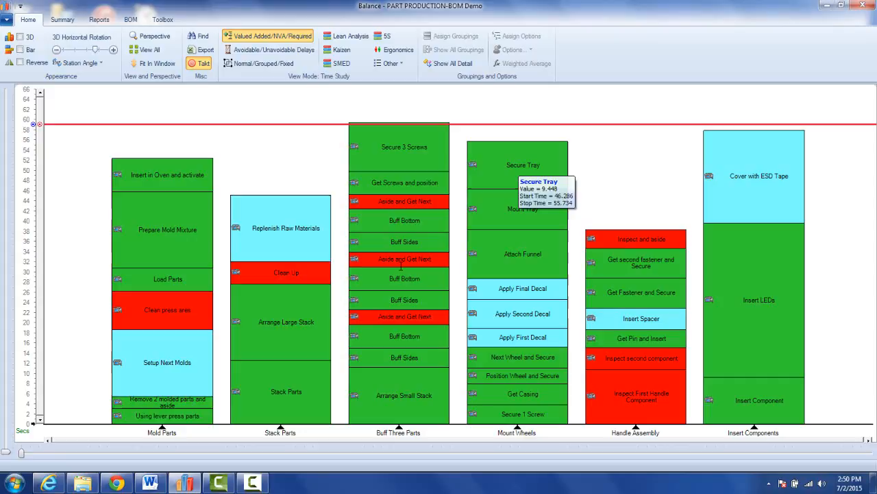
Start splitting the Secure Tray activity.
{"action": "right_click", "coordinate": [518, 165]}
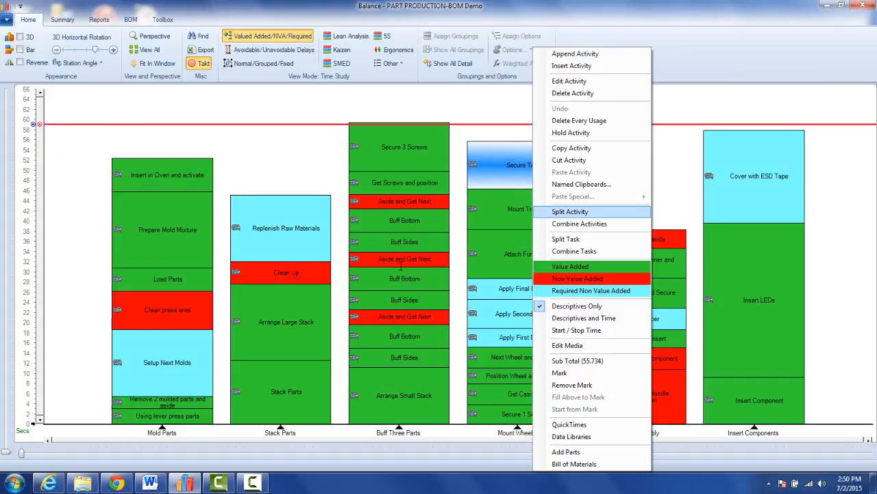
{"action": "left_click", "coordinate": [570, 211]}
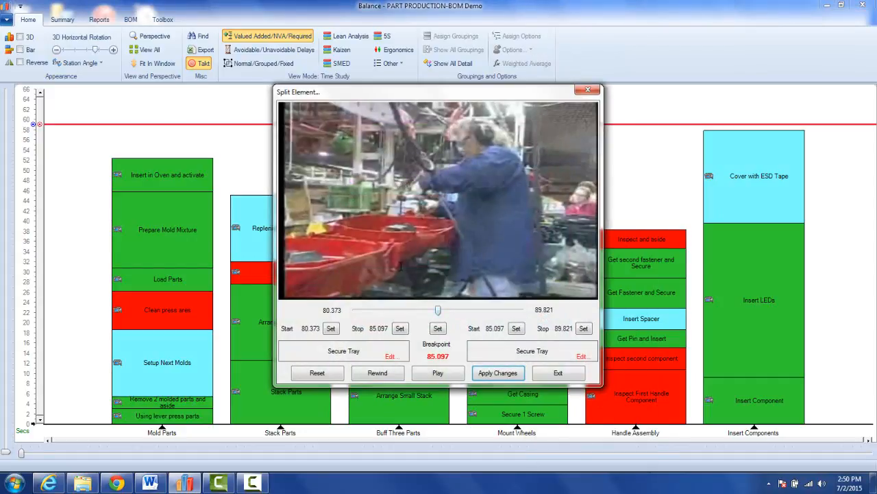